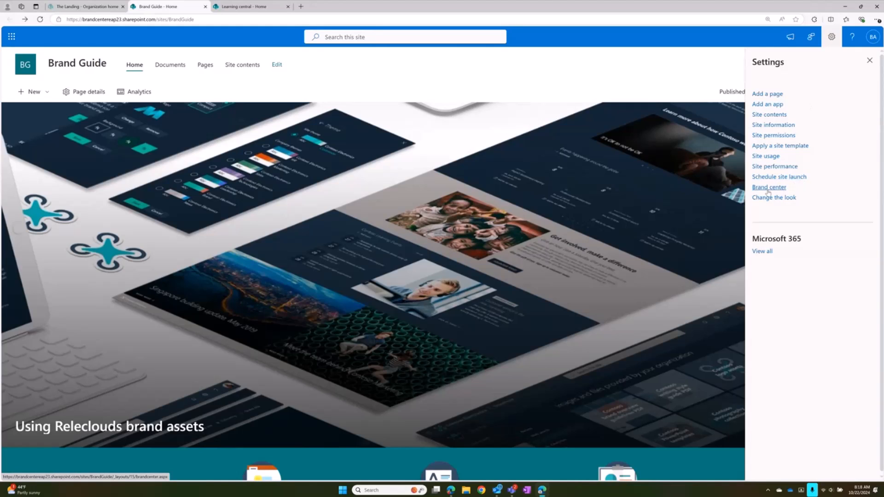
- Open the SharePoint branding overview from the Brand Center's Apply your brand cards
{"action": "left_click", "coordinate": [768, 187]}
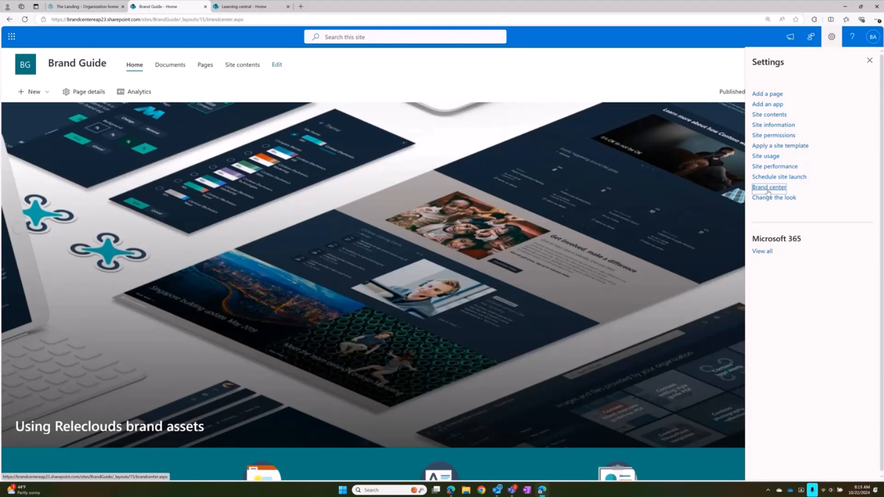
{"action": "left_click", "coordinate": [768, 187]}
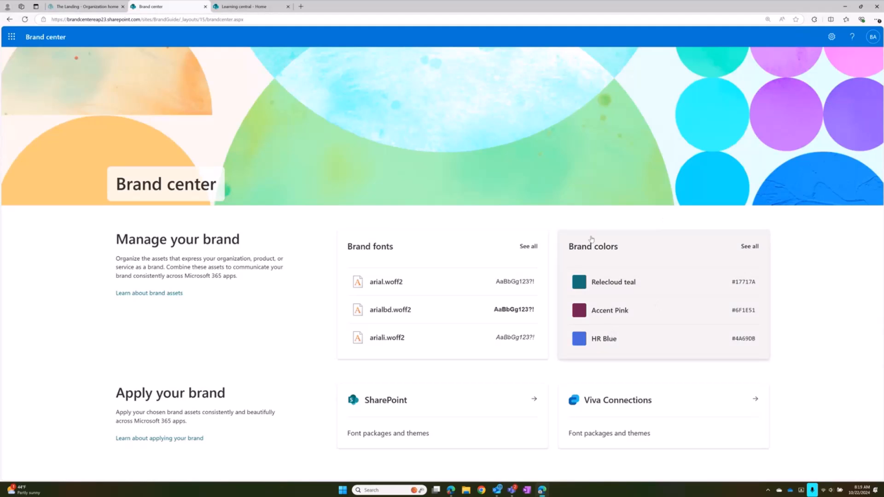
{"action": "mouse_move", "coordinate": [601, 315]}
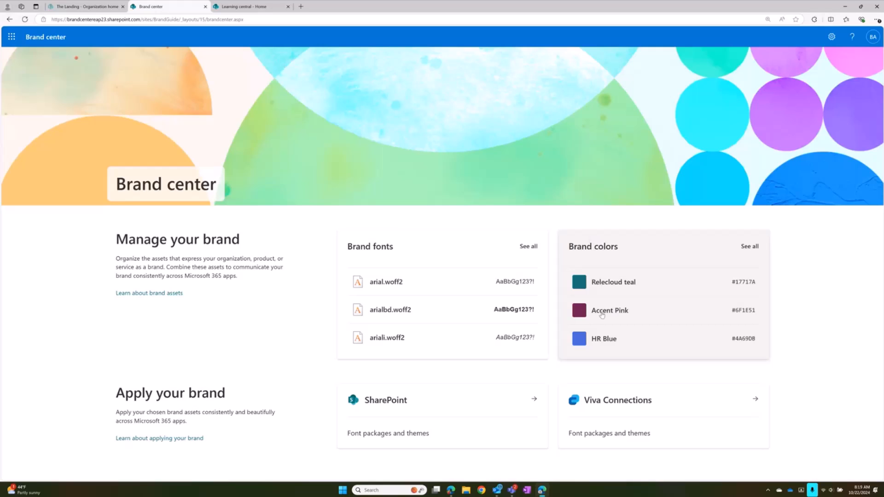
{"action": "mouse_move", "coordinate": [615, 282]}
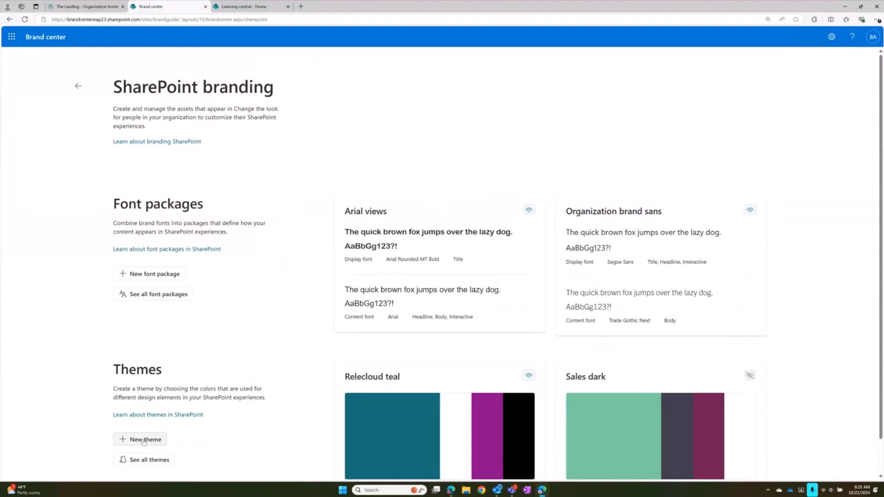
- Draft a new theme with HR Blue primary, #FFFFFF background and Accent Pink accent
{"action": "left_click", "coordinate": [145, 439]}
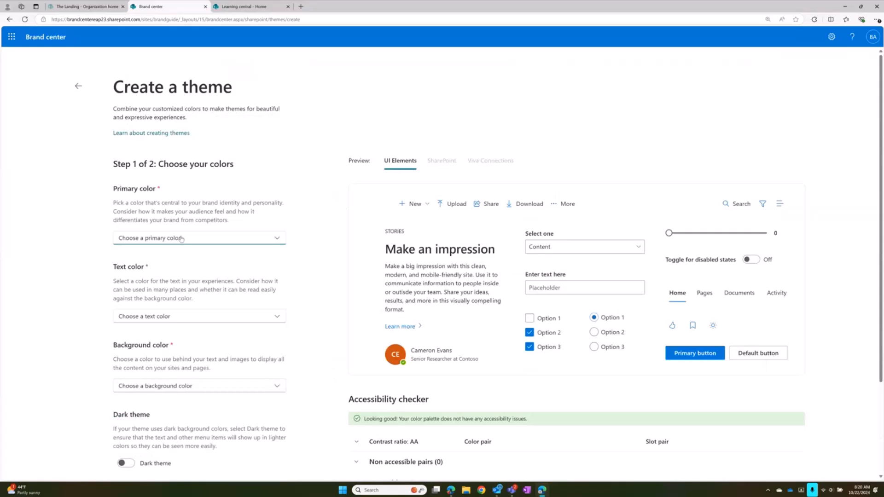
{"action": "left_click", "coordinate": [199, 238]}
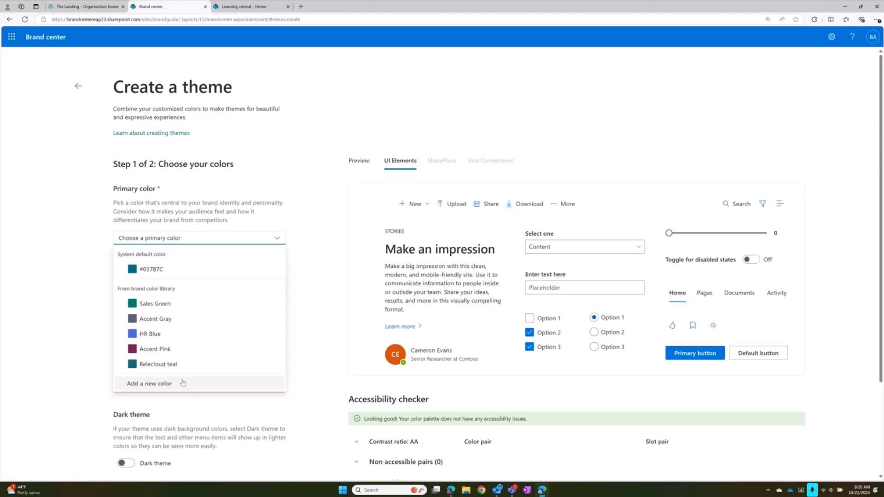
{"action": "mouse_move", "coordinate": [167, 333]}
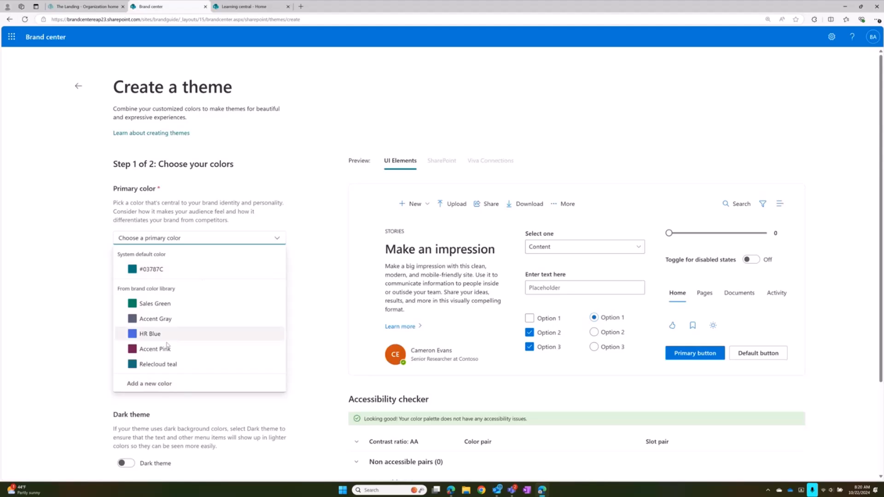
{"action": "left_click", "coordinate": [150, 333]}
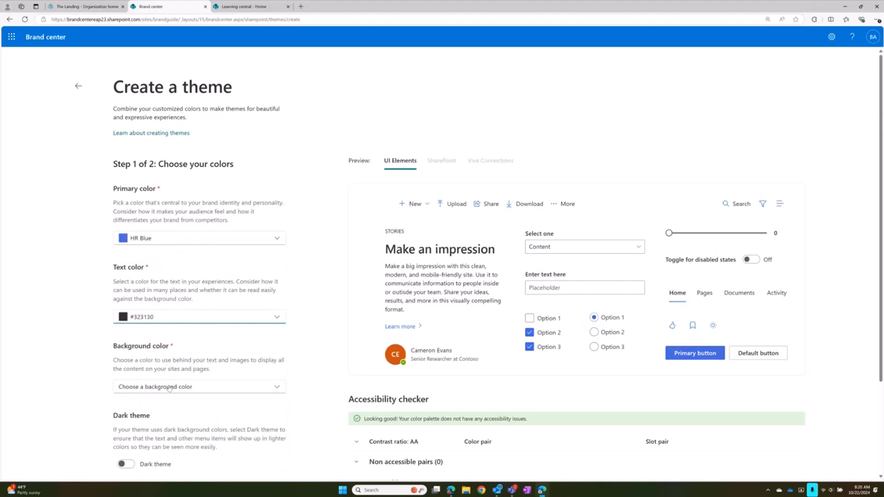
{"action": "left_click", "coordinate": [196, 387]}
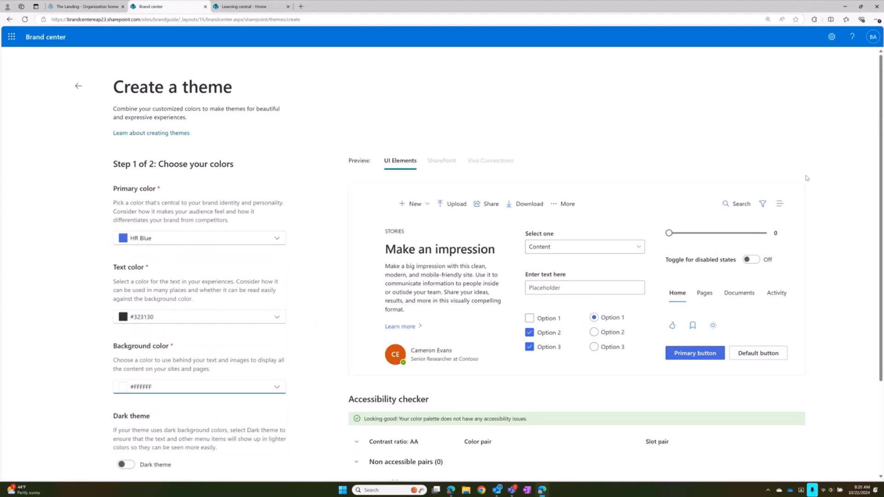
{"action": "scroll", "scroll_direction": "down", "scroll_amount": 3}
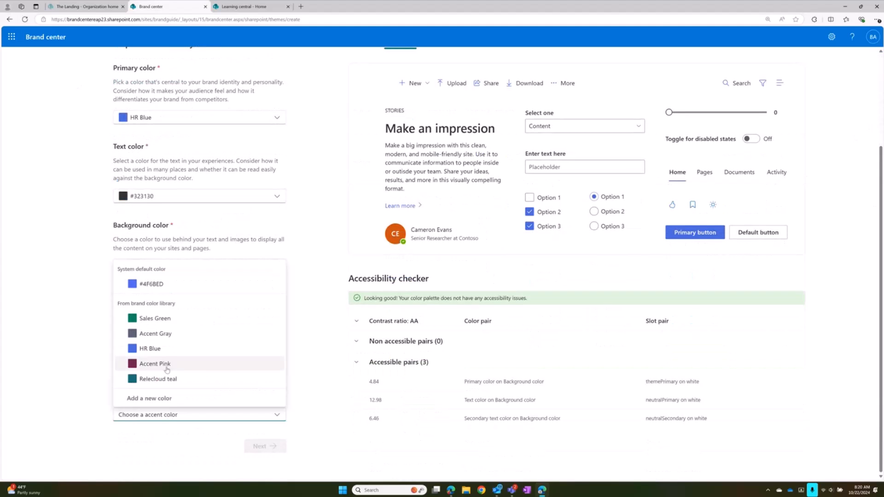
{"action": "left_click", "coordinate": [154, 363]}
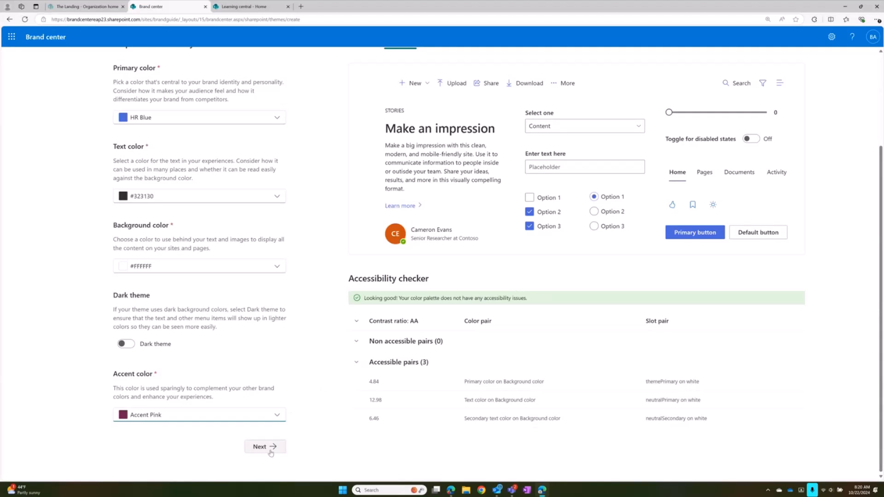
- Review the theme's SharePoint site preview at the naming step, then back out without saving
{"action": "left_click", "coordinate": [264, 446]}
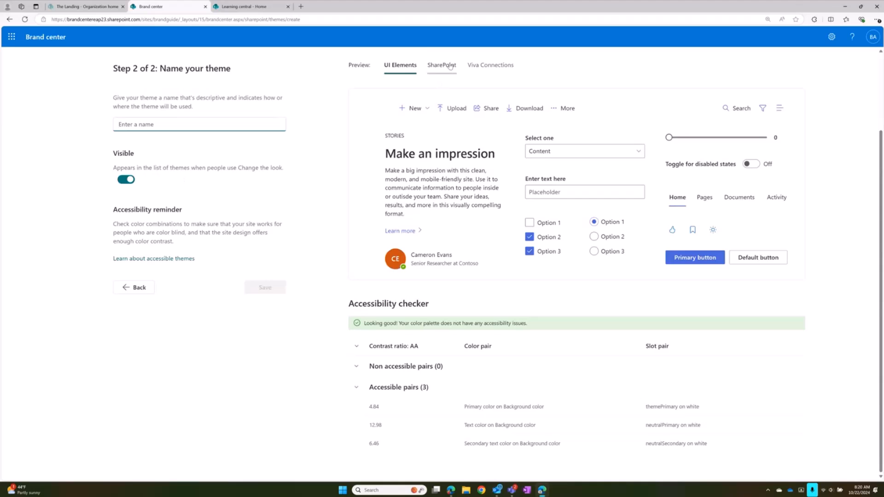
{"action": "left_click", "coordinate": [440, 65]}
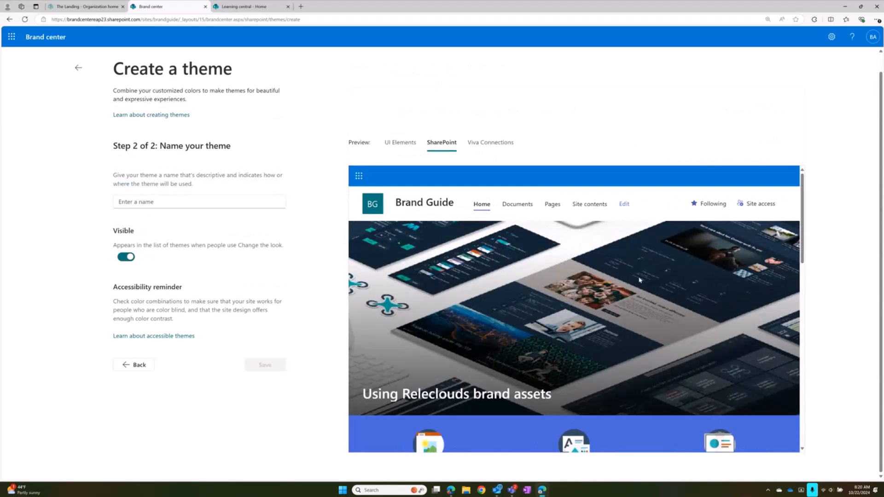
{"action": "scroll", "scroll_direction": "down", "scroll_amount": 3}
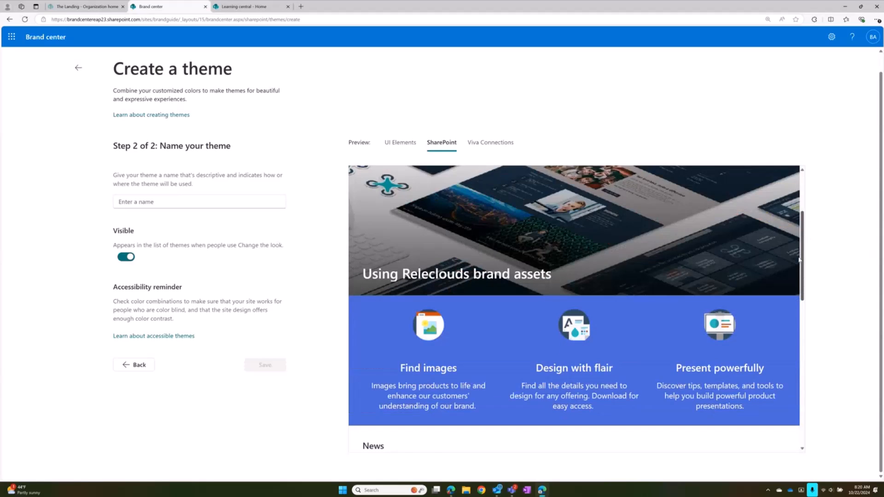
{"action": "scroll", "scroll_direction": "down", "scroll_amount": 3}
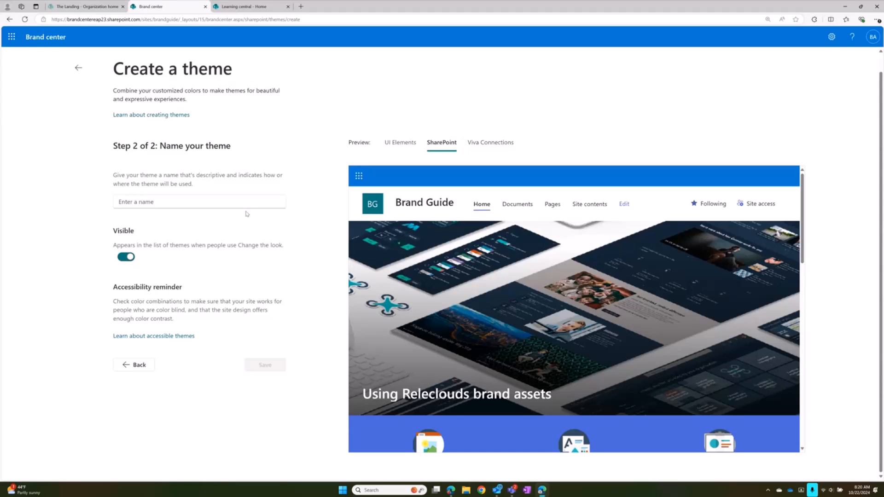
{"action": "mouse_move", "coordinate": [99, 82]}
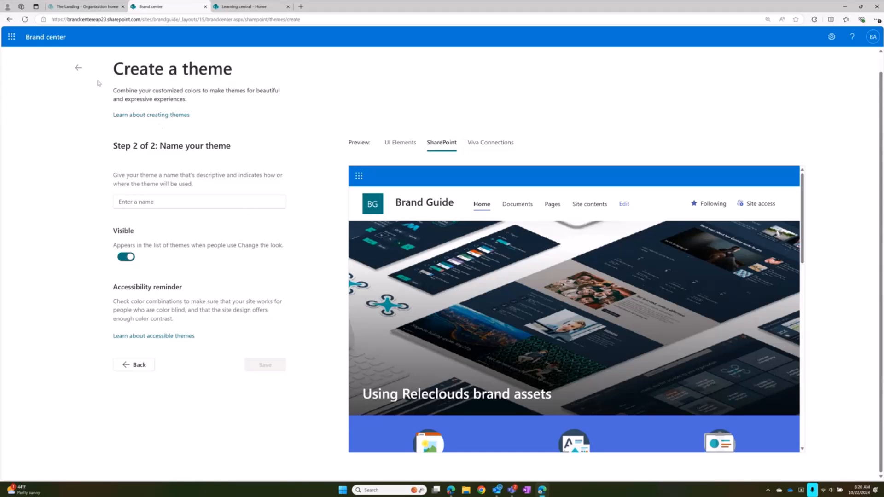
{"action": "left_click", "coordinate": [78, 67]}
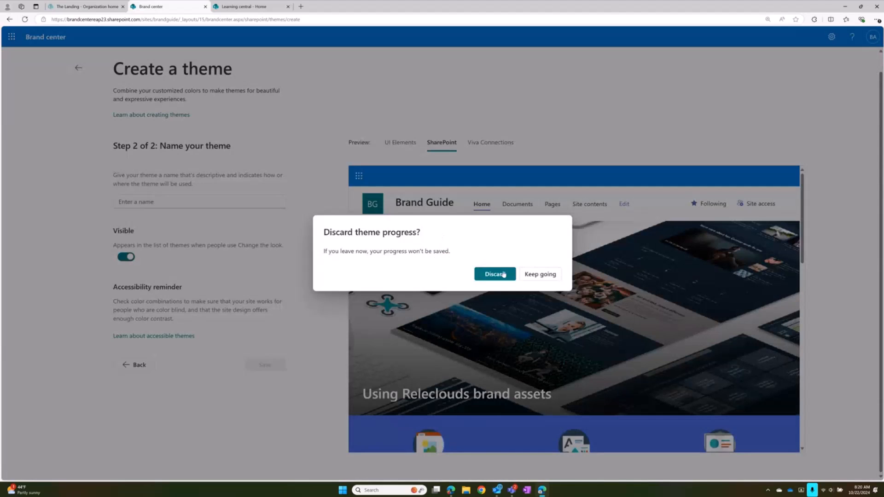
- Discard the draft theme, return to SharePoint branding and switch to the Learning central site
{"action": "left_click", "coordinate": [494, 274]}
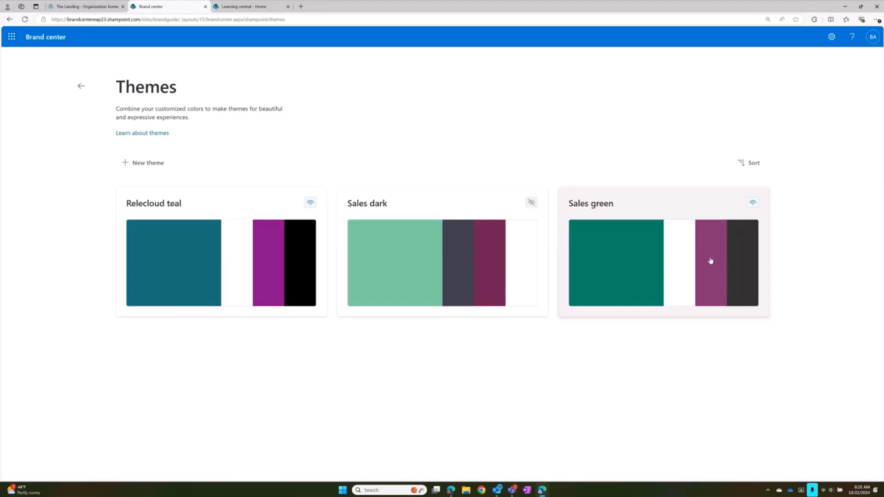
{"action": "left_click", "coordinate": [81, 86]}
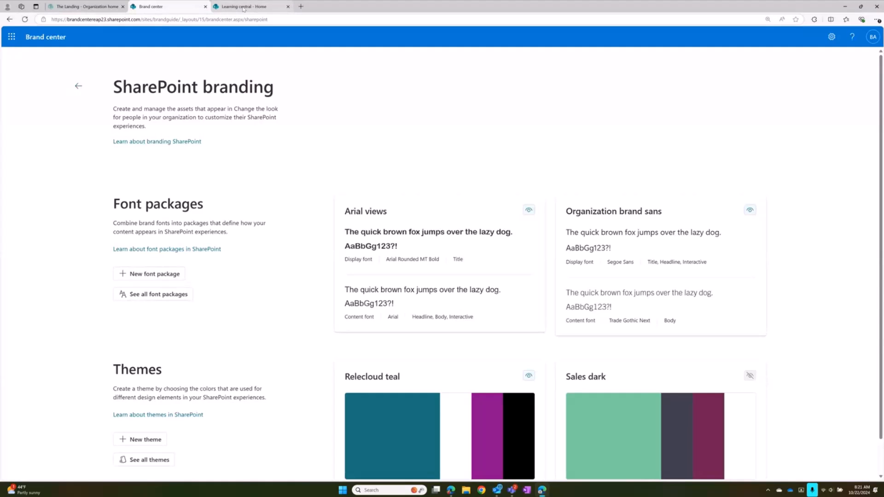
{"action": "left_click", "coordinate": [243, 7]}
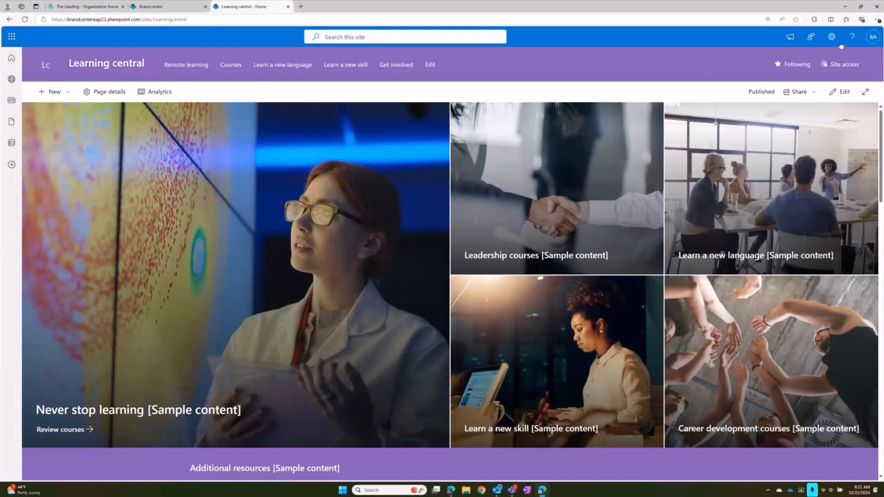
- Preview the Sales green and Relecloud teal organization themes on Learning central, then cancel without applying
{"action": "left_click", "coordinate": [830, 36]}
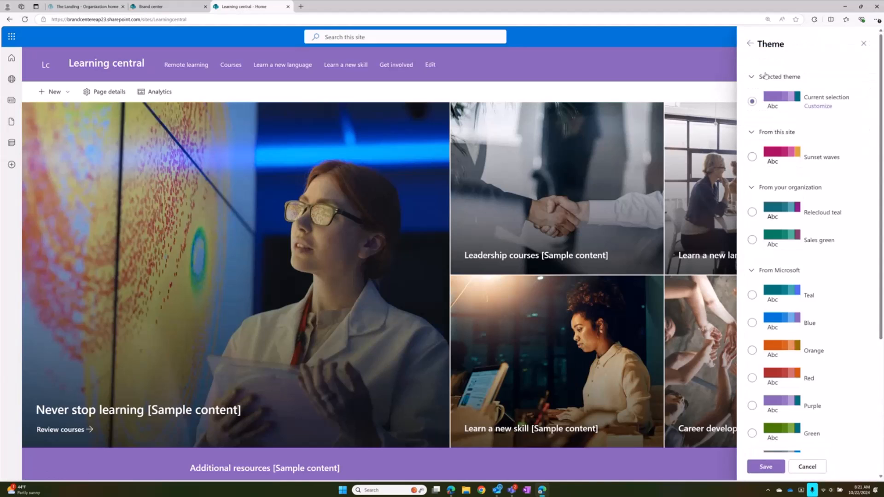
{"action": "left_click", "coordinate": [752, 240]}
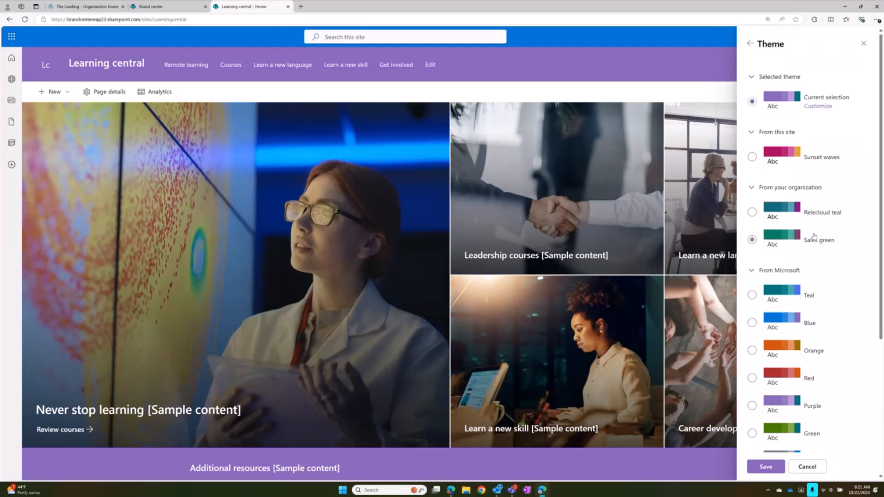
{"action": "mouse_move", "coordinate": [813, 243]}
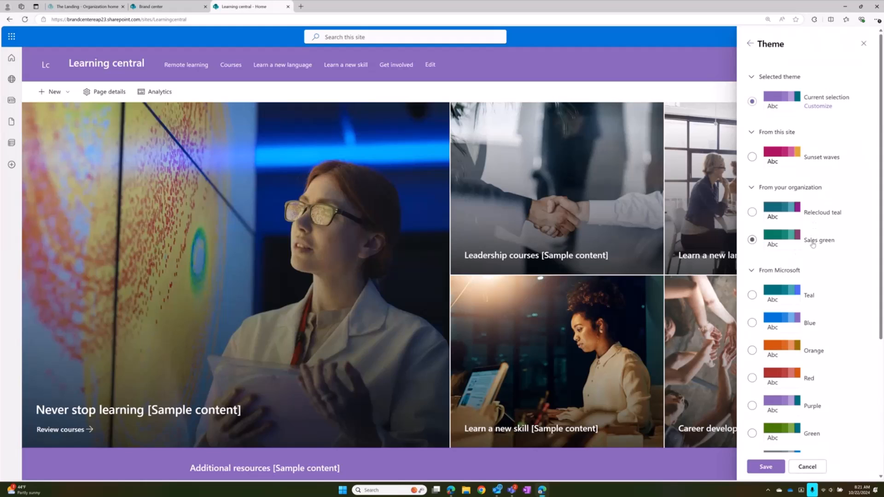
{"action": "mouse_move", "coordinate": [817, 239]}
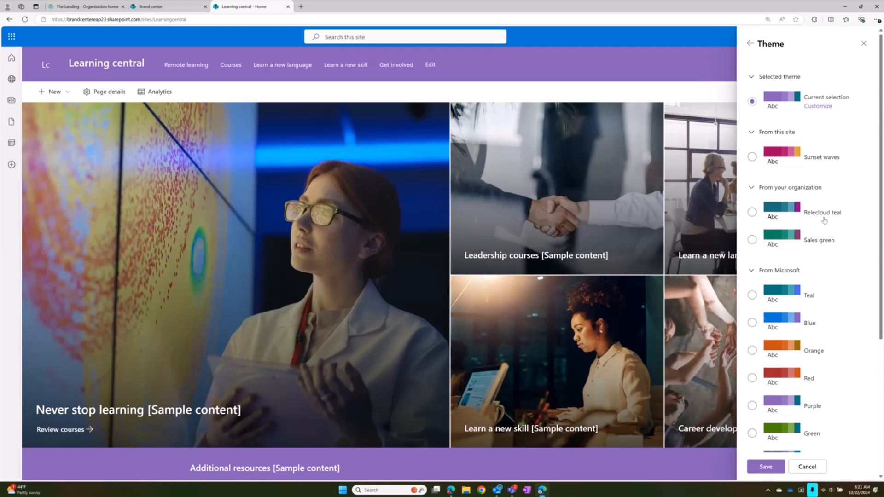
{"action": "left_click", "coordinate": [752, 239]}
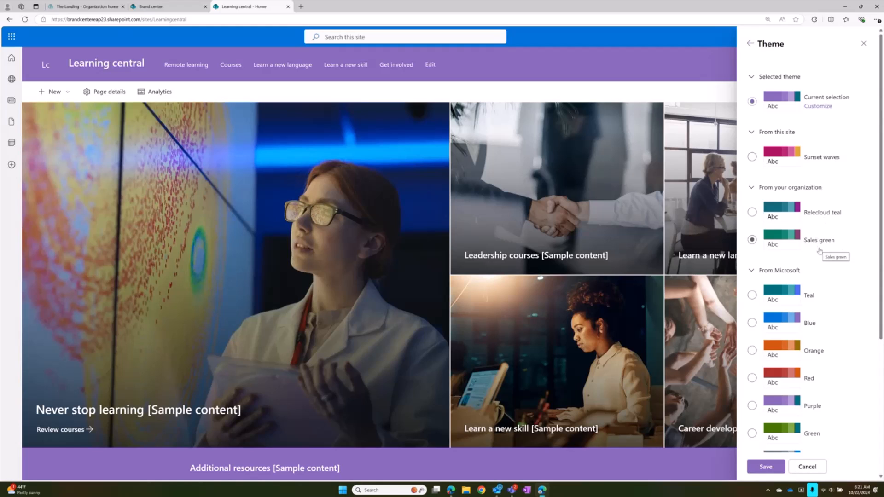
{"action": "left_click", "coordinate": [751, 212]}
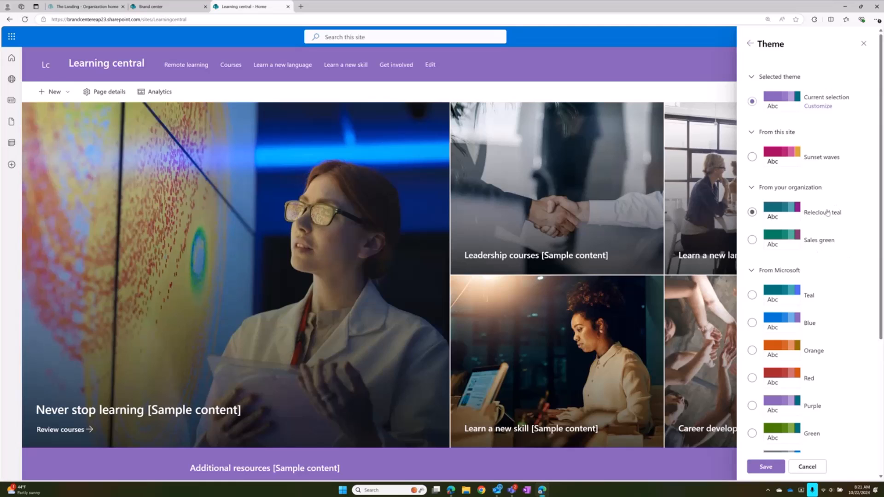
{"action": "left_click", "coordinate": [752, 239]}
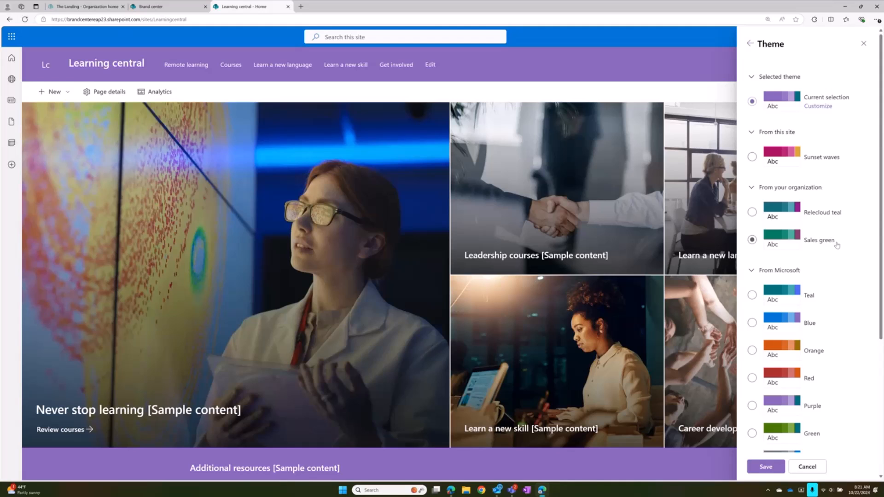
{"action": "left_click", "coordinate": [752, 157]}
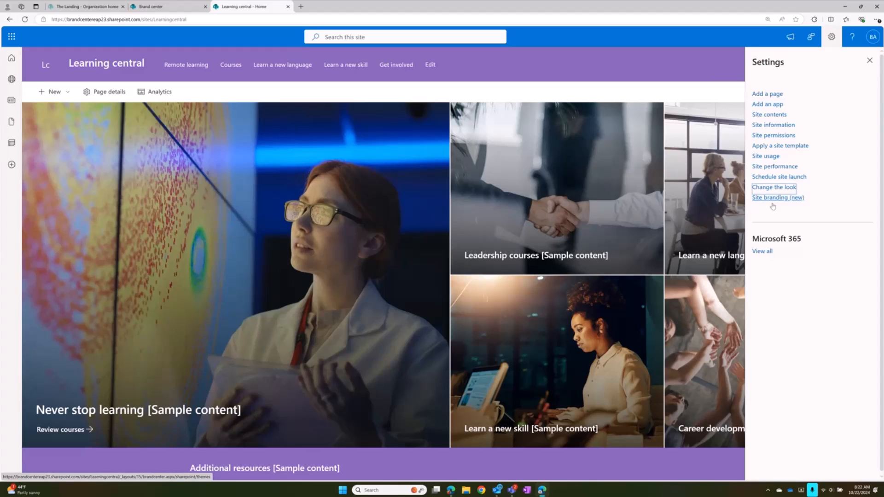
- Review Learning central's Site branding page: Sunset pier font package and Sunset waves theme
{"action": "left_click", "coordinate": [777, 197]}
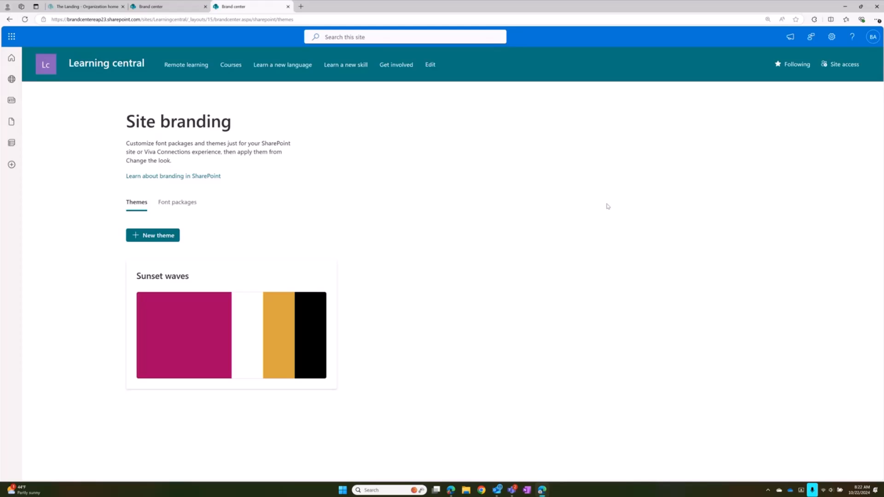
{"action": "mouse_move", "coordinate": [178, 194]}
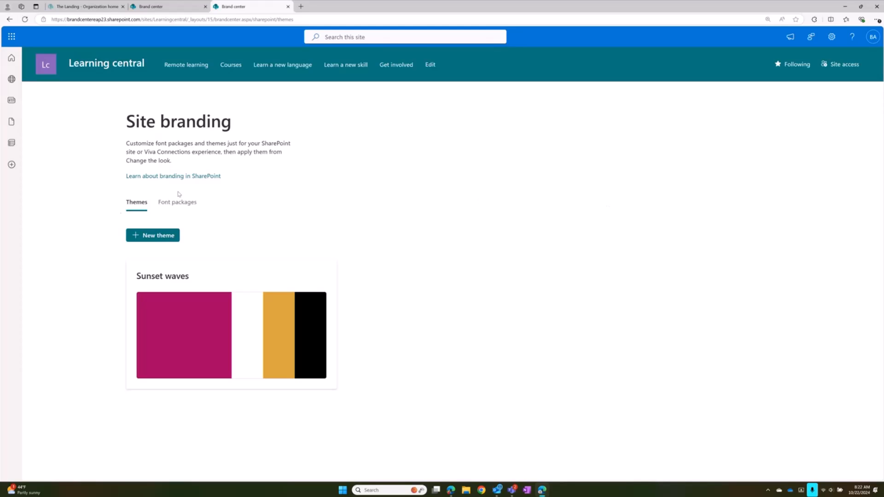
{"action": "left_click", "coordinate": [177, 202]}
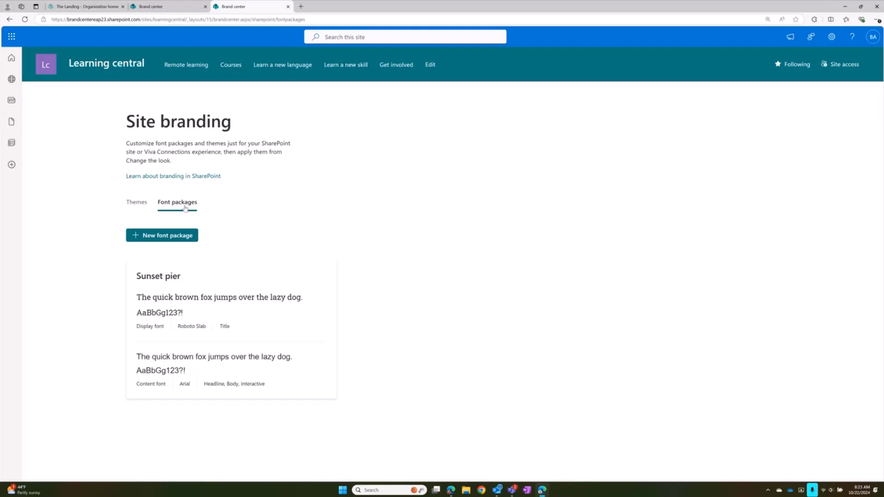
{"action": "left_click", "coordinate": [136, 201]}
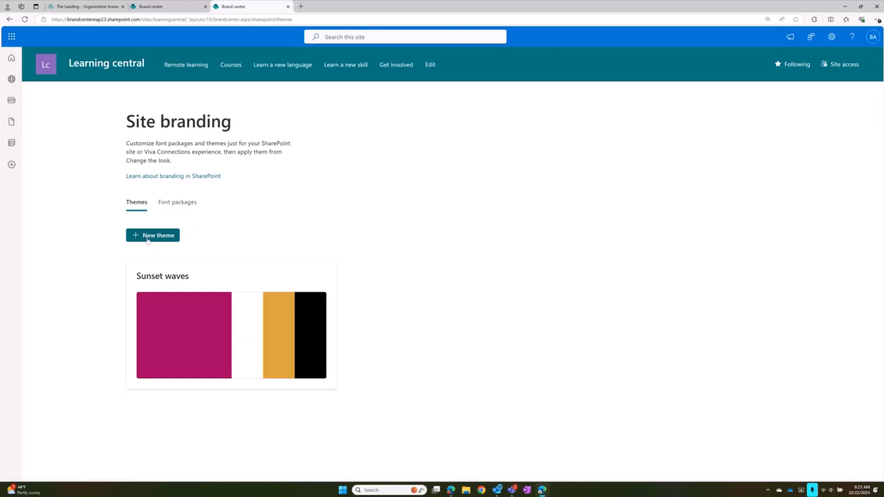
- Start a new site theme with custom primary #BD5602 orange and black #000000 text
{"action": "left_click", "coordinate": [152, 235]}
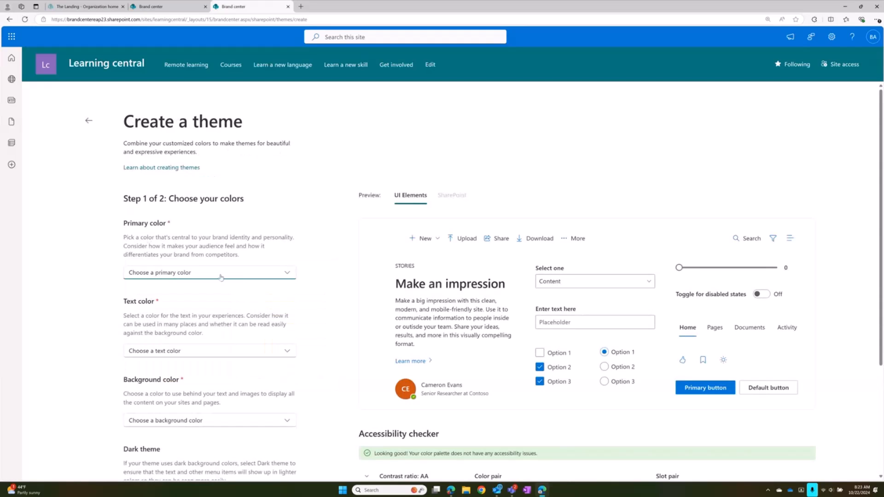
{"action": "left_click", "coordinate": [209, 272]}
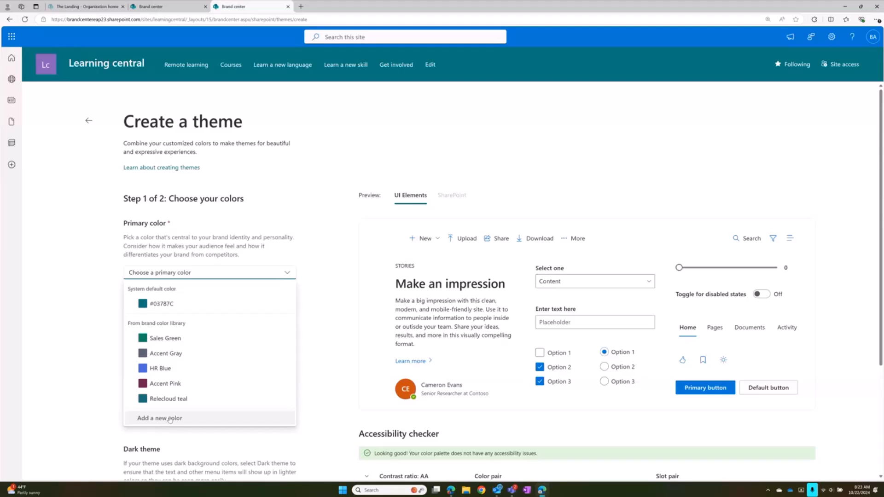
{"action": "left_click", "coordinate": [159, 418]}
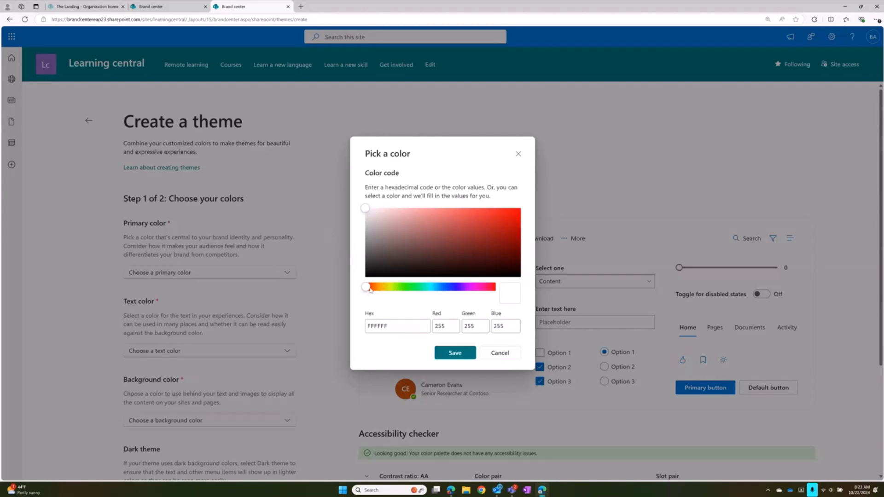
{"action": "left_click_drag", "start_coordinate": [366, 288], "coordinate": [375, 287]}
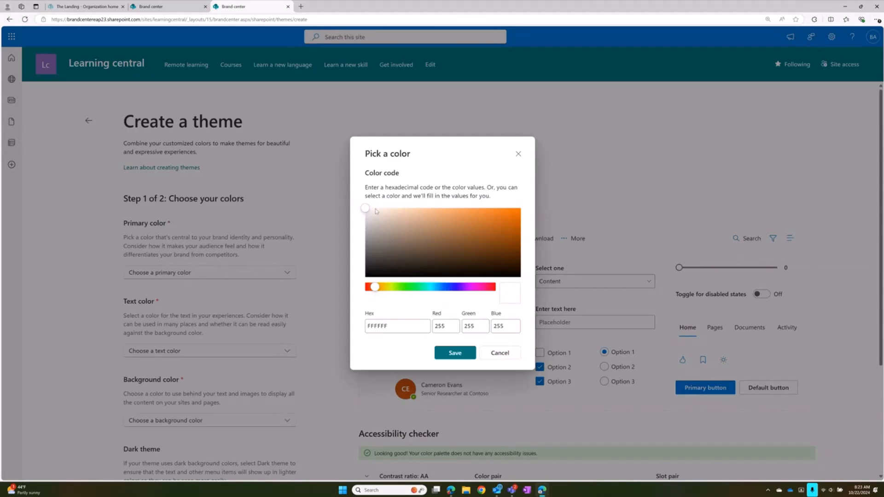
{"action": "left_click", "coordinate": [519, 227]}
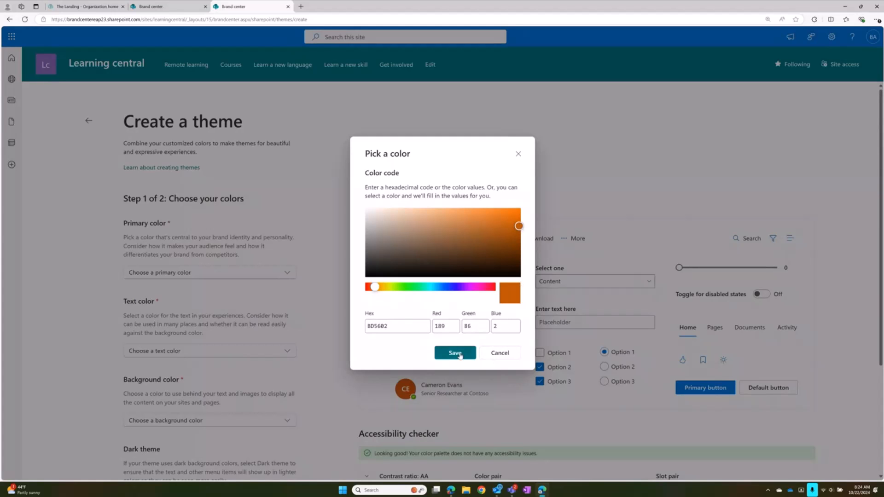
{"action": "left_click", "coordinate": [455, 352]}
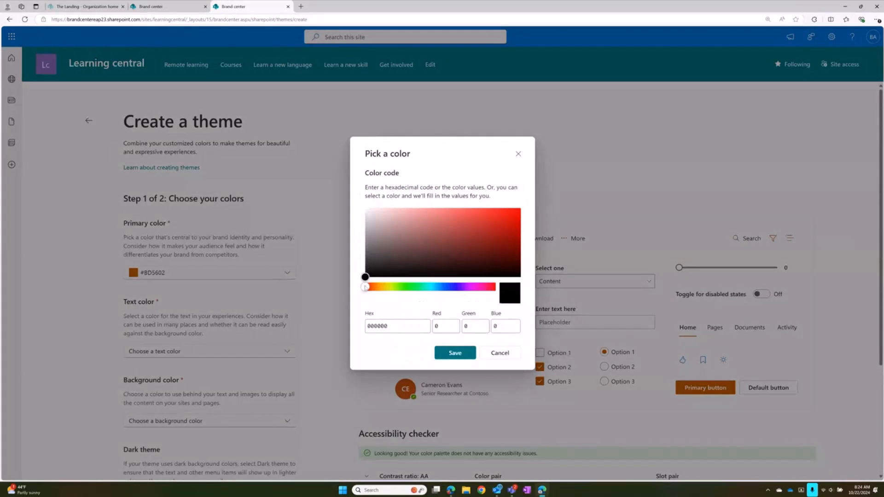
{"action": "left_click", "coordinate": [453, 353]}
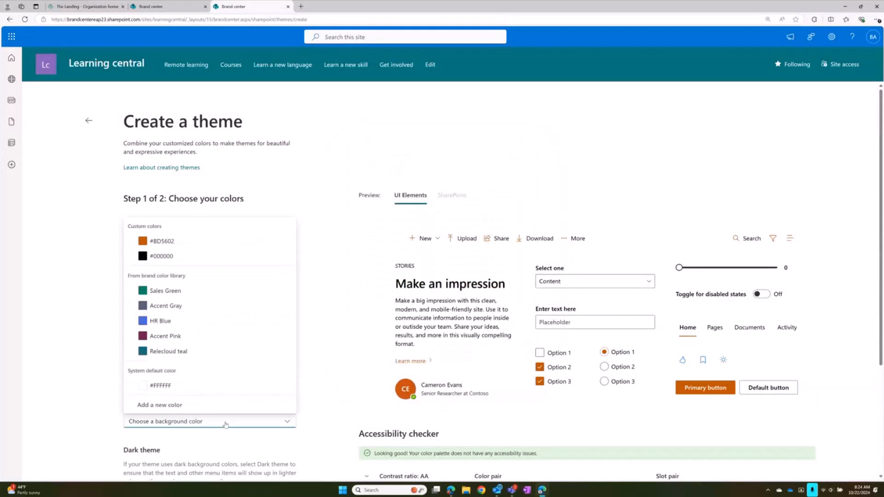
- Set a custom pale yellow #FFF2A1 background, leaving one accessibility error flagged
{"action": "left_click", "coordinate": [209, 420]}
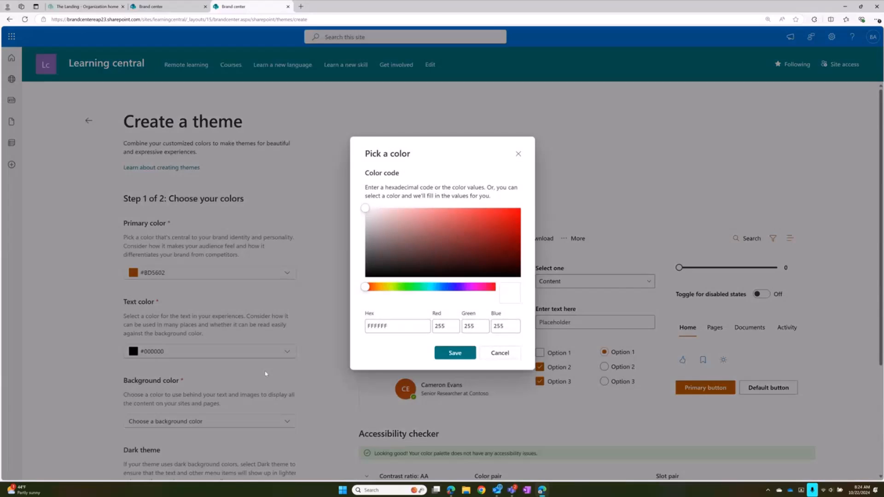
{"action": "left_click", "coordinate": [385, 287]}
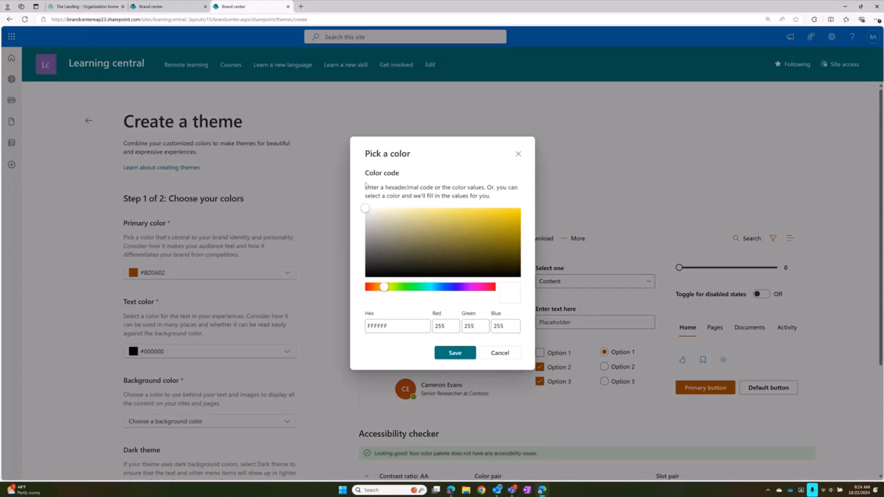
{"action": "left_click", "coordinate": [415, 208]}
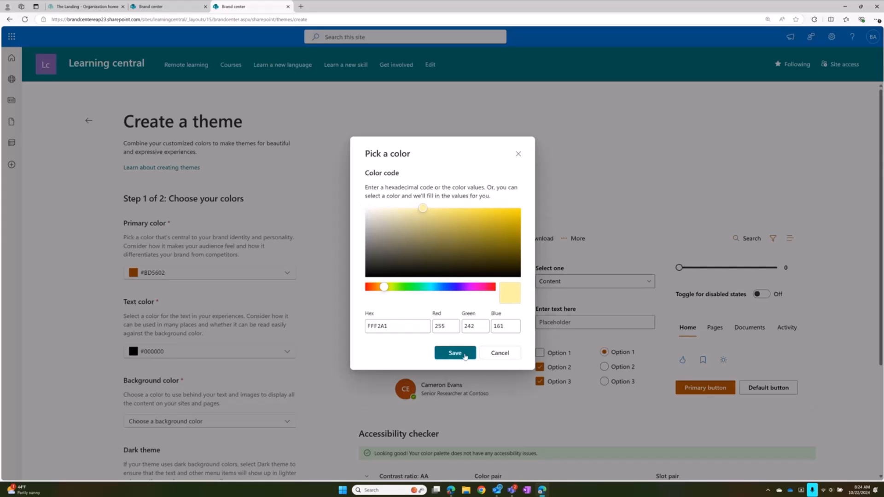
{"action": "left_click", "coordinate": [454, 352]}
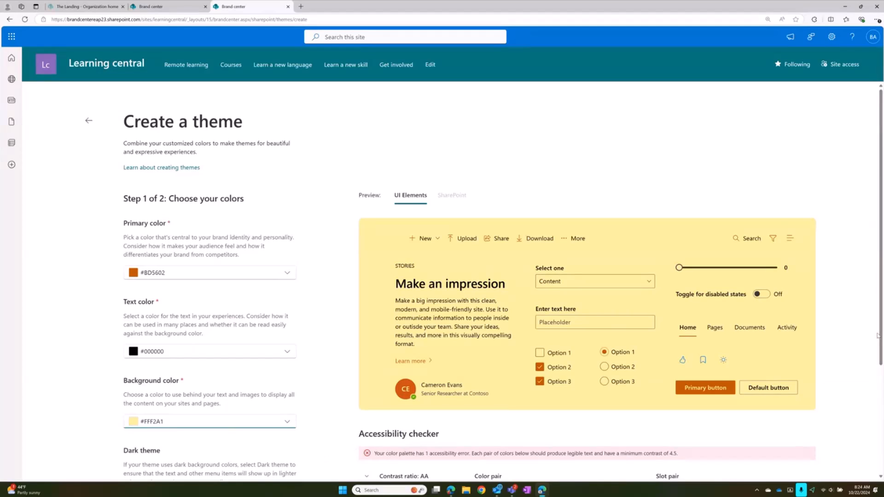
{"action": "scroll", "scroll_direction": "down", "scroll_amount": 3}
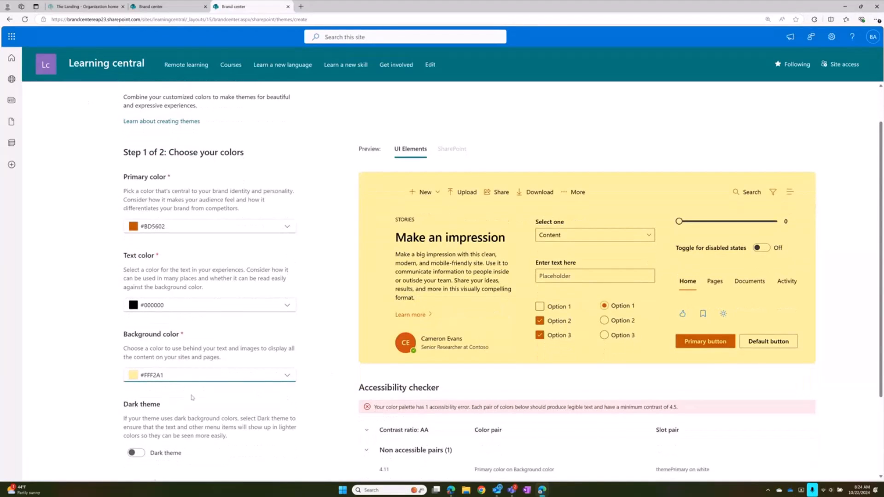
- Change the background to cream #FFFDE3 so the accessibility checker reports no issues
{"action": "left_click", "coordinate": [287, 374]}
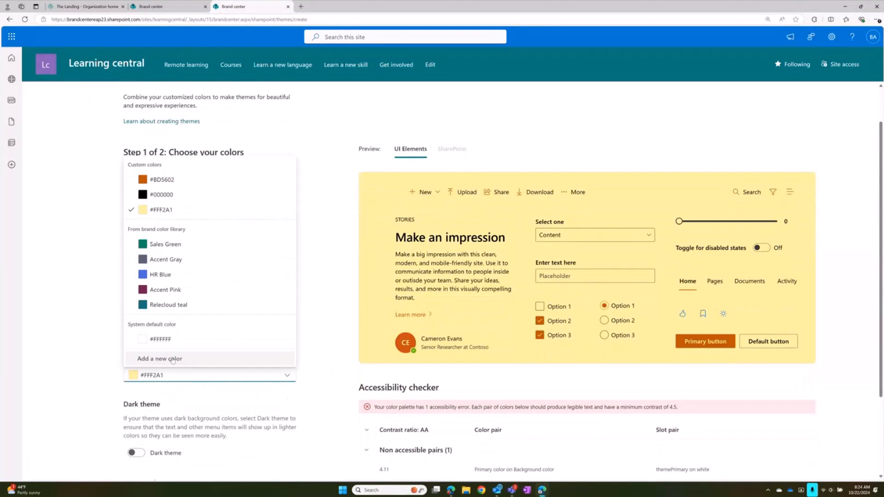
{"action": "left_click", "coordinate": [160, 358]}
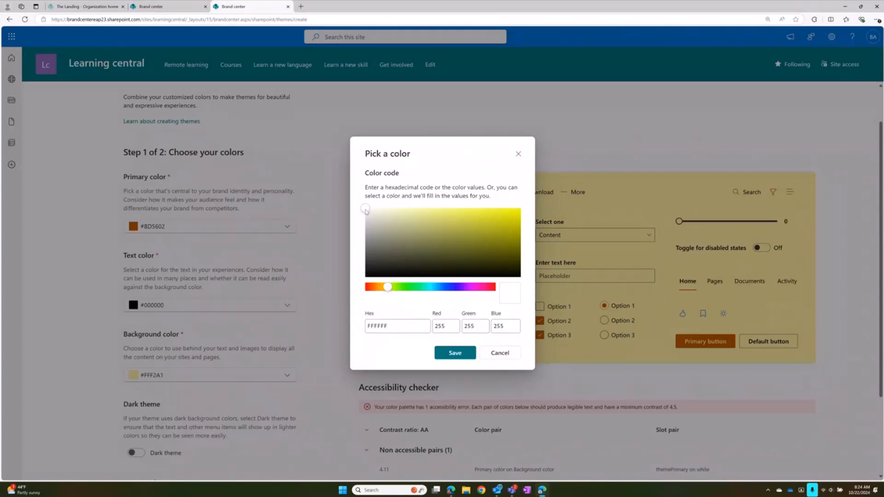
{"action": "left_click_drag", "start_coordinate": [387, 286], "coordinate": [395, 287]}
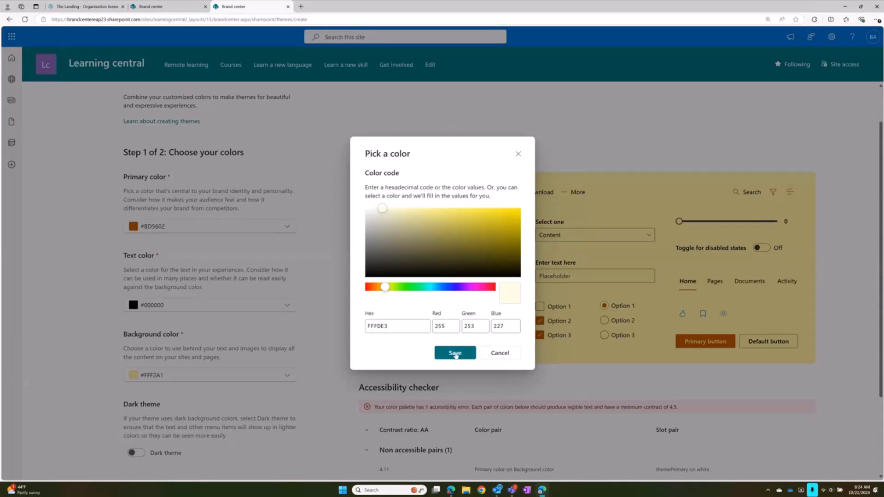
{"action": "left_click", "coordinate": [453, 353]}
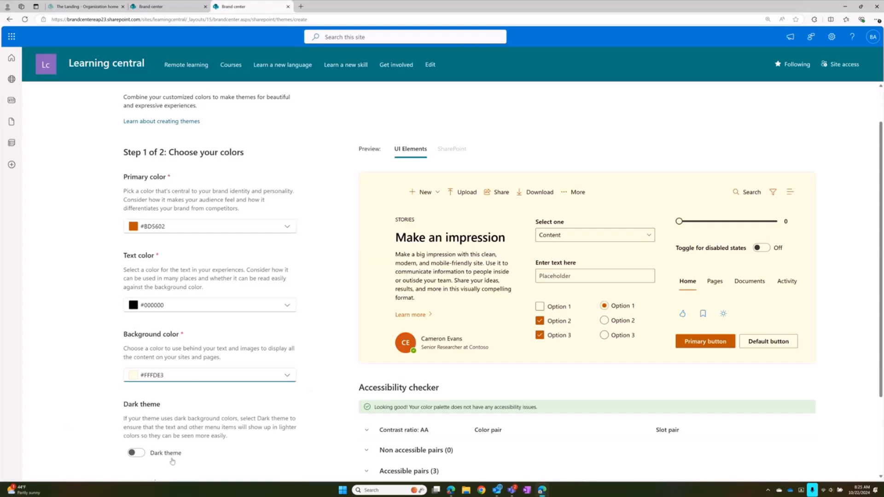
{"action": "mouse_move", "coordinate": [871, 201]}
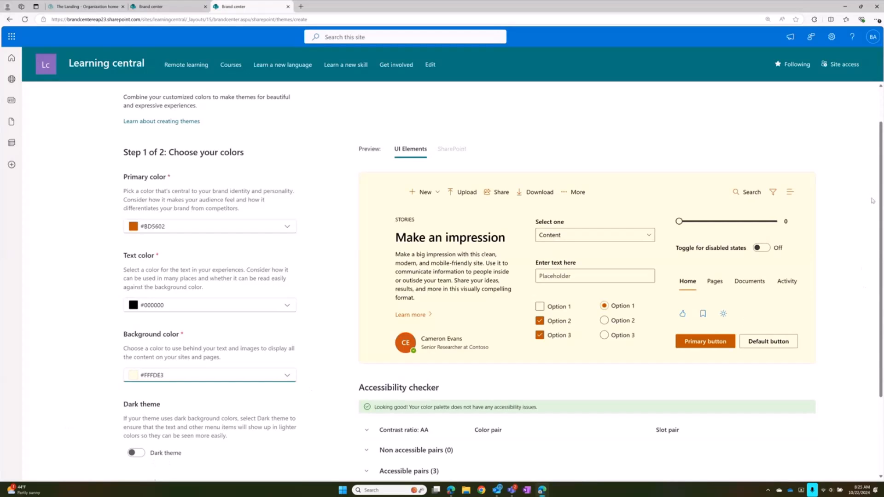
- Set the accent colour to dark red #850000 and continue to the naming step
{"action": "scroll", "scroll_direction": "down", "scroll_amount": 3}
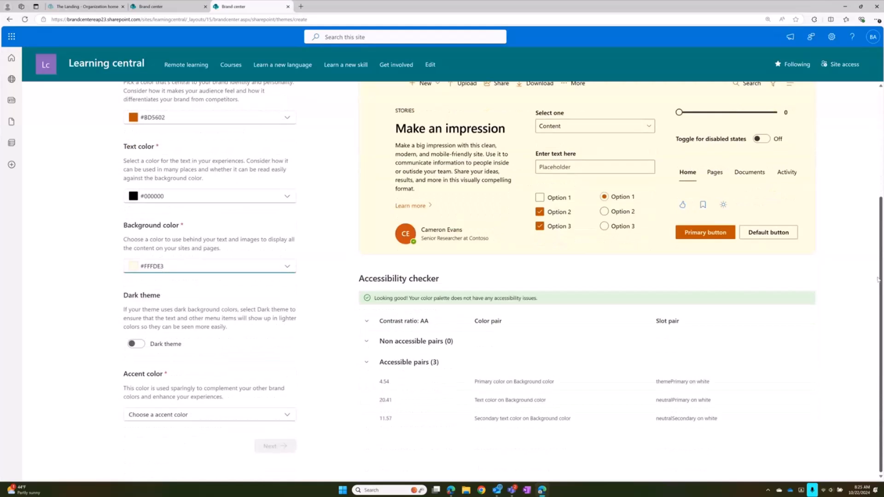
{"action": "mouse_move", "coordinate": [179, 365]}
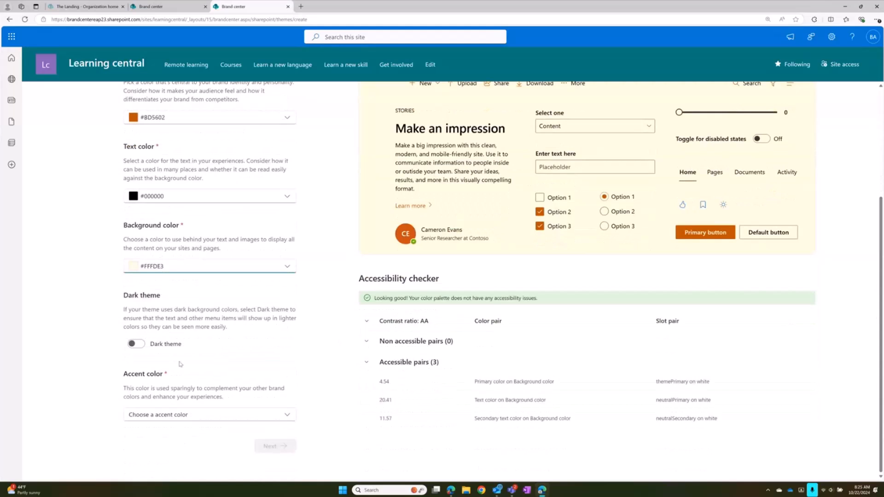
{"action": "left_click", "coordinate": [209, 414]}
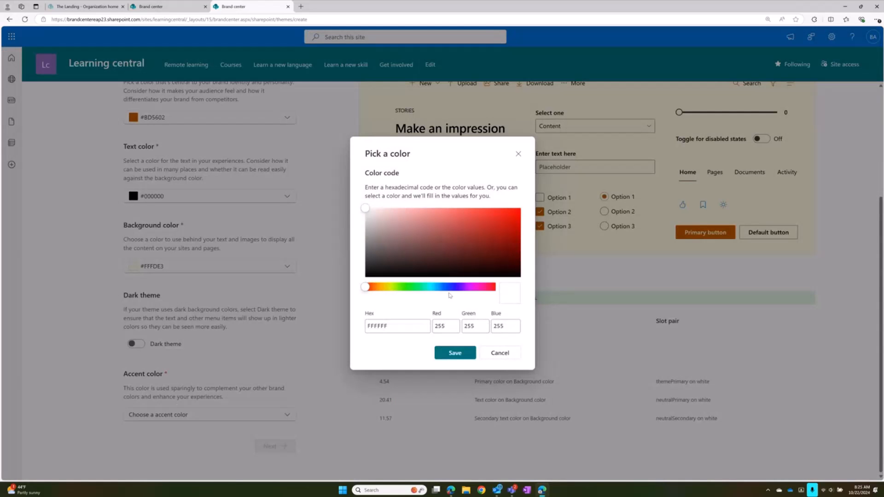
{"action": "left_click", "coordinate": [519, 241]}
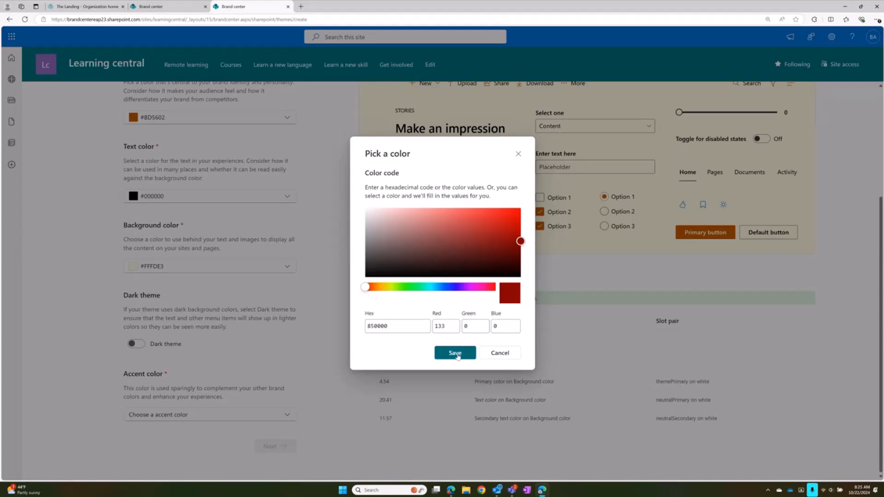
{"action": "left_click", "coordinate": [453, 352]}
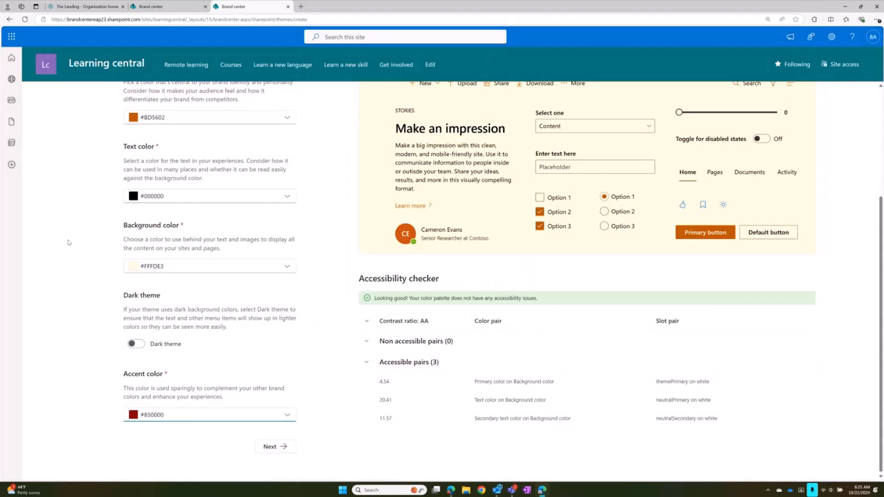
{"action": "mouse_move", "coordinate": [268, 446]}
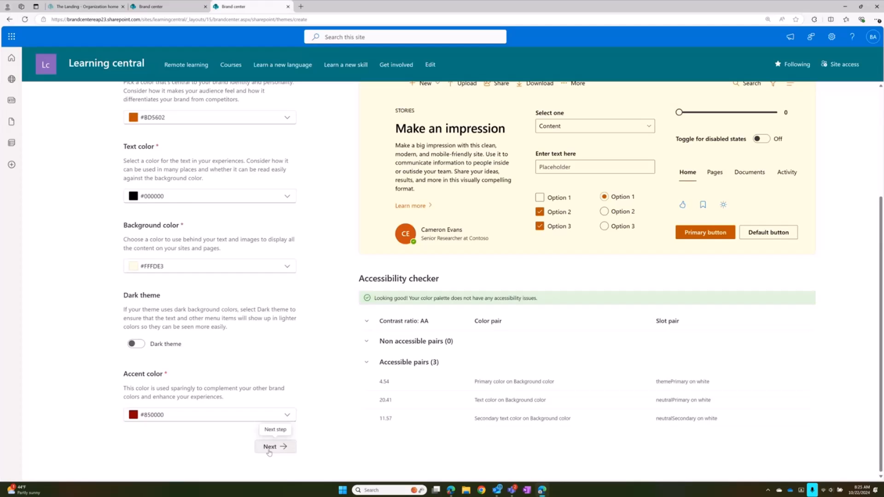
{"action": "left_click", "coordinate": [274, 446]}
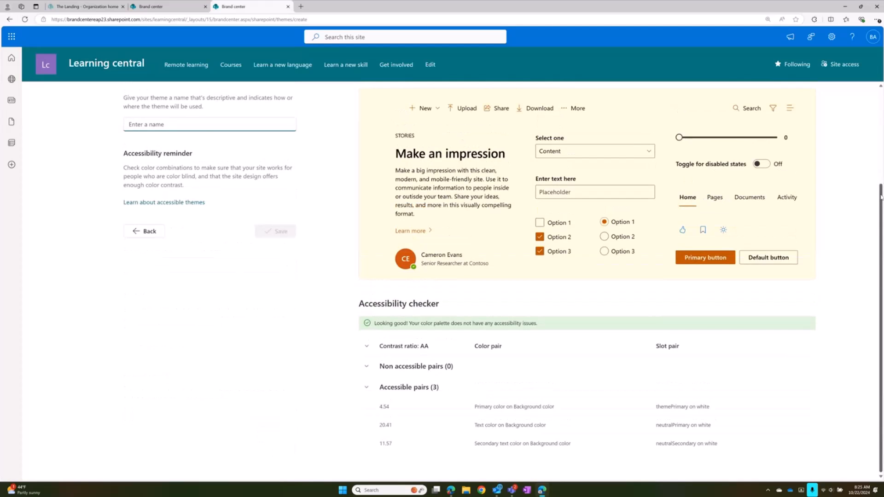
- Check the SharePoint site preview, name the theme 'Falling leaves' and save it
{"action": "scroll", "scroll_direction": "up", "scroll_amount": 3}
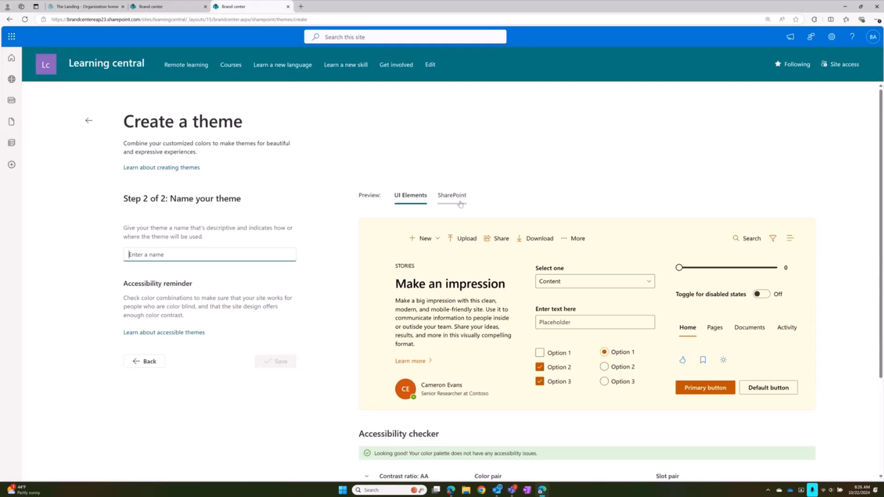
{"action": "left_click", "coordinate": [451, 195]}
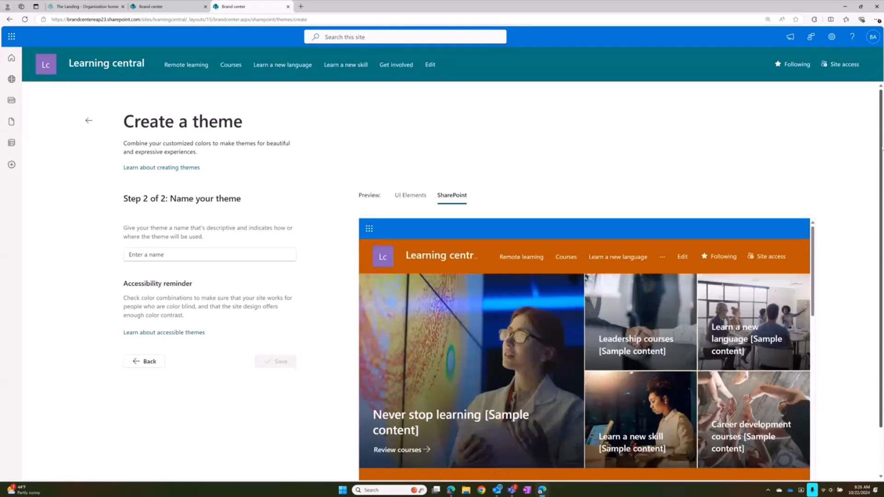
{"action": "scroll", "scroll_direction": "down", "scroll_amount": 3}
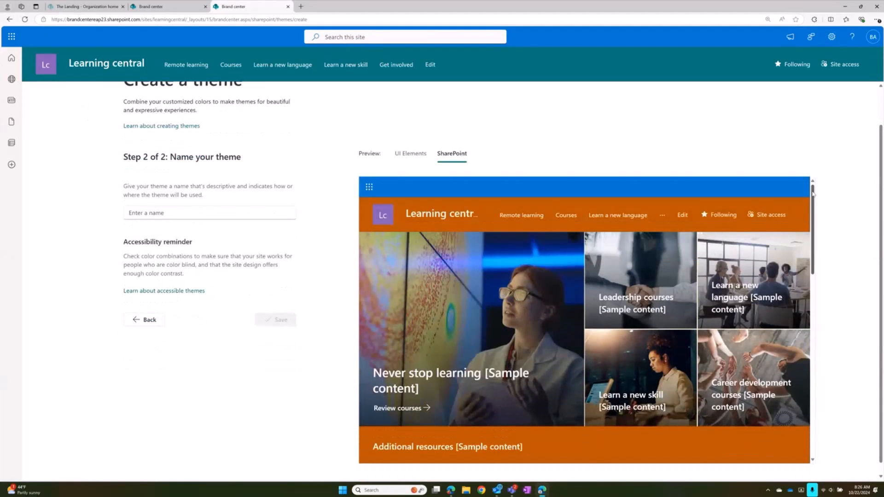
{"action": "scroll", "scroll_direction": "down", "scroll_amount": 3}
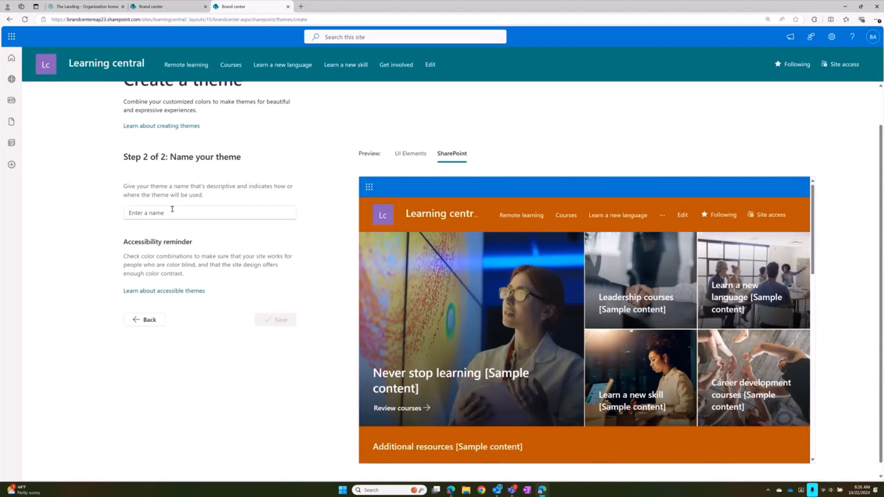
{"action": "type", "text": "Falling leaves"}
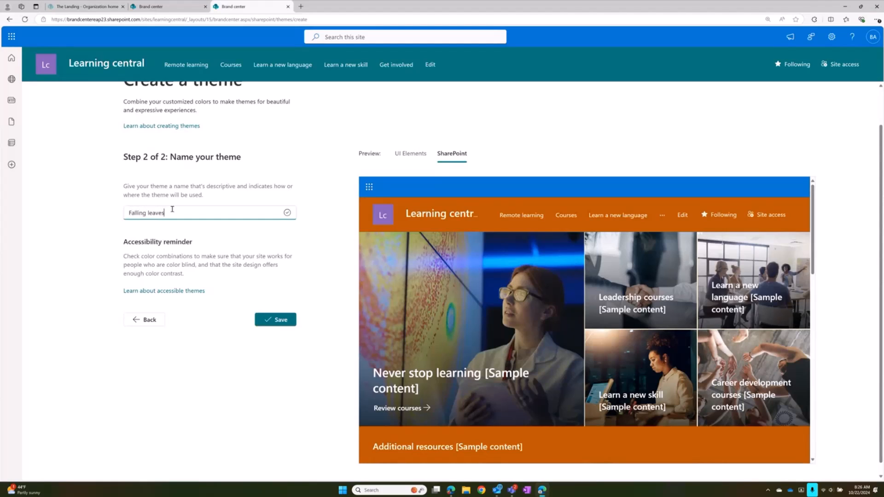
{"action": "left_click", "coordinate": [275, 319]}
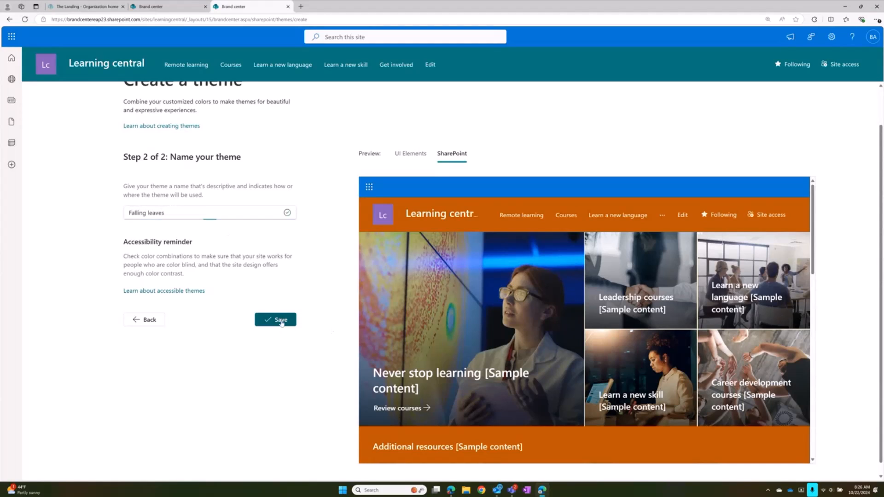
{"action": "left_click", "coordinate": [275, 319]}
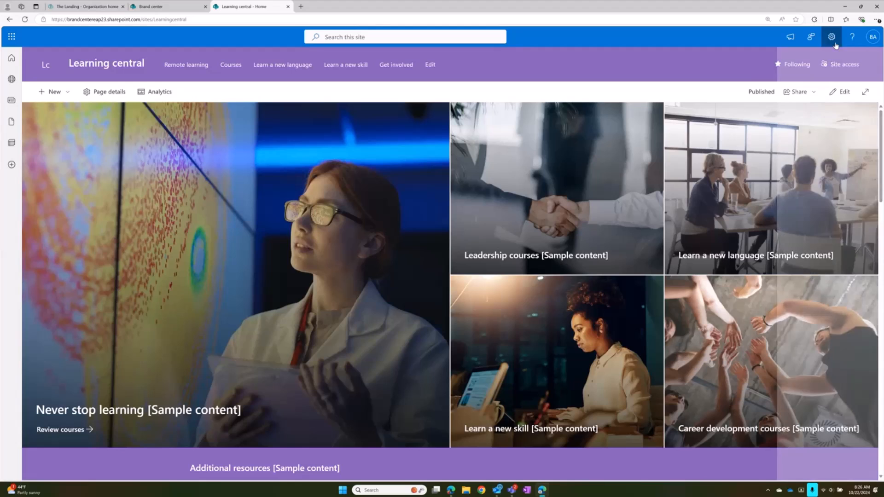
- Apply the Falling leaves theme to Learning central via Change the look and save it
{"action": "left_click", "coordinate": [830, 36]}
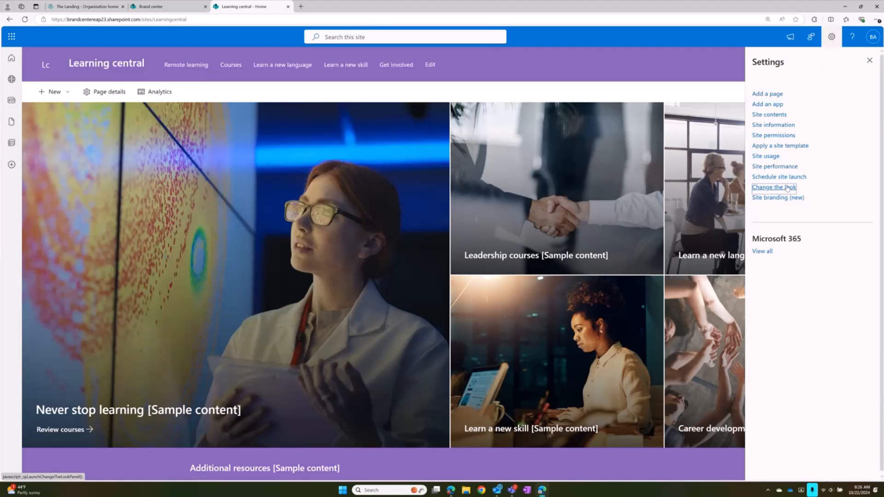
{"action": "left_click", "coordinate": [774, 187]}
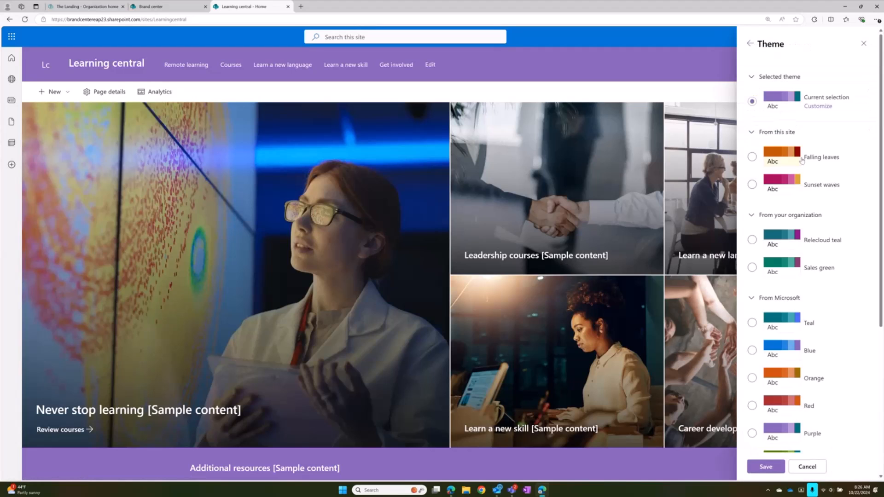
{"action": "left_click", "coordinate": [752, 156]}
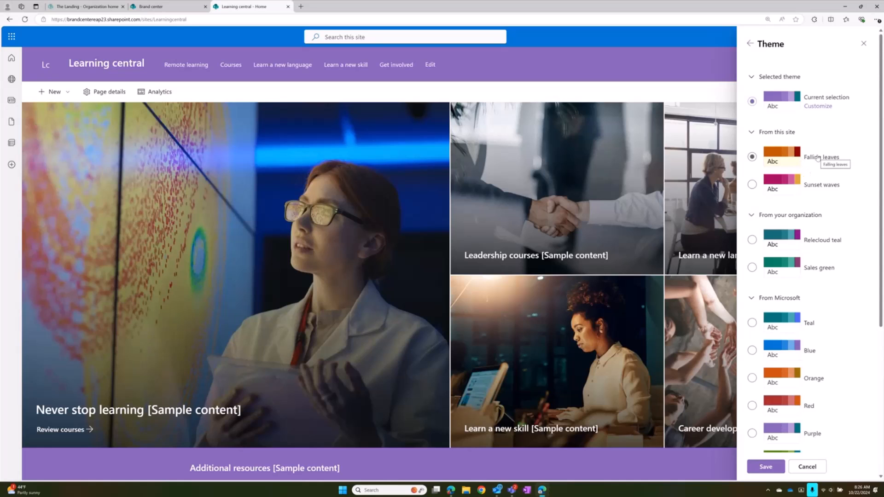
{"action": "left_click", "coordinate": [752, 156]}
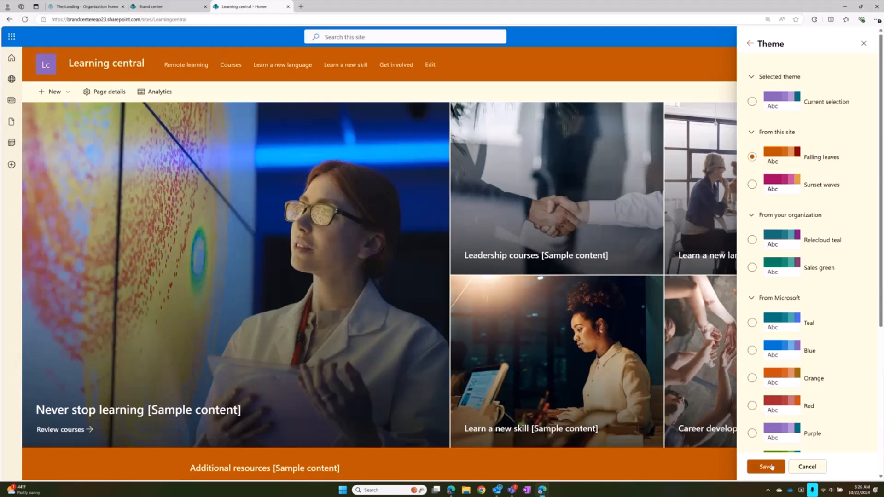
{"action": "left_click", "coordinate": [765, 466]}
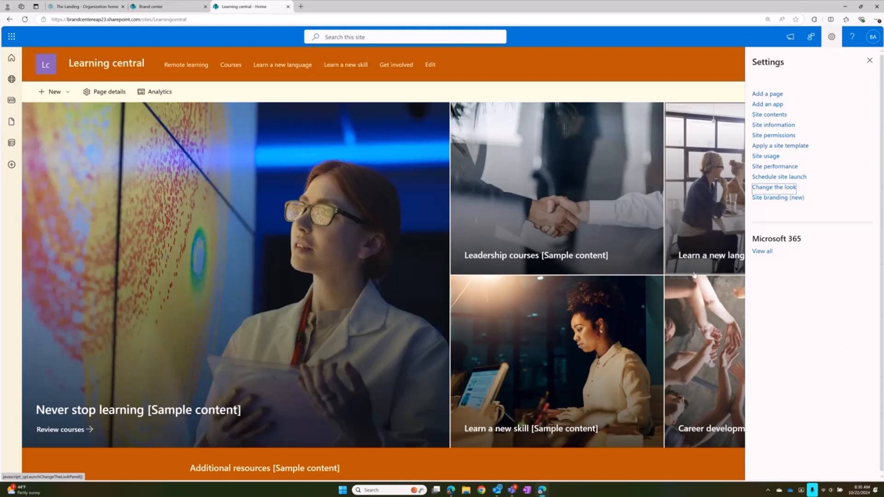
{"action": "mouse_move", "coordinate": [11, 80]}
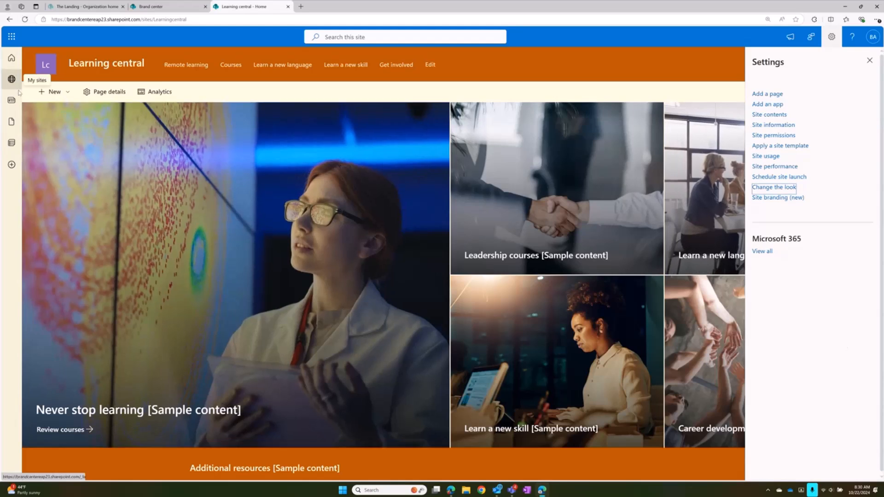
- Show the My Sites panel listing Brand Guide, Learning central and The Landing
{"action": "left_click", "coordinate": [11, 79]}
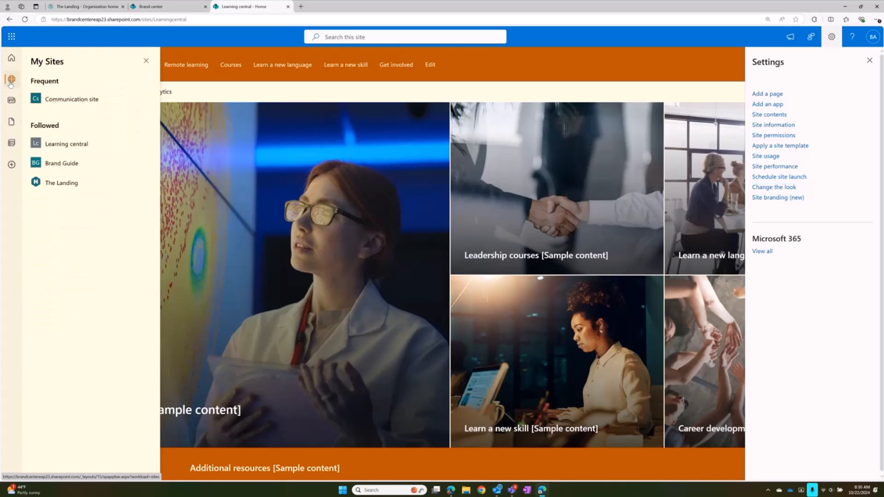
{"action": "mouse_move", "coordinate": [62, 164]}
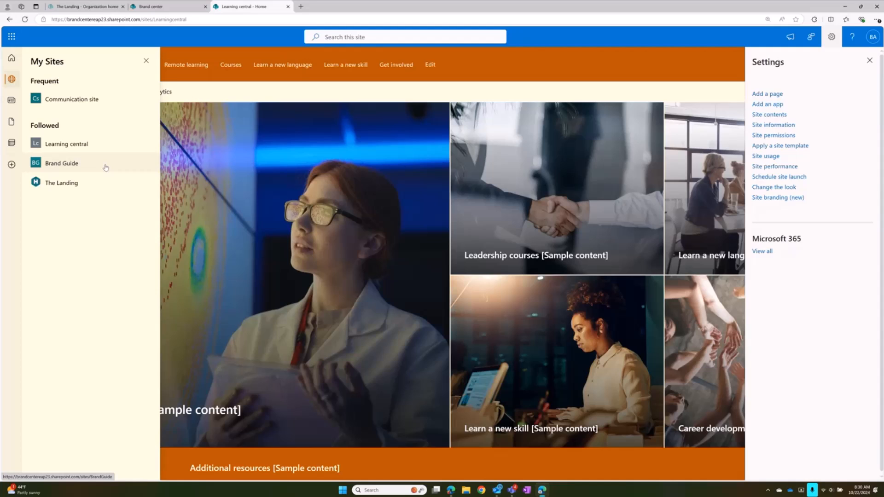
{"action": "mouse_move", "coordinate": [212, 56]}
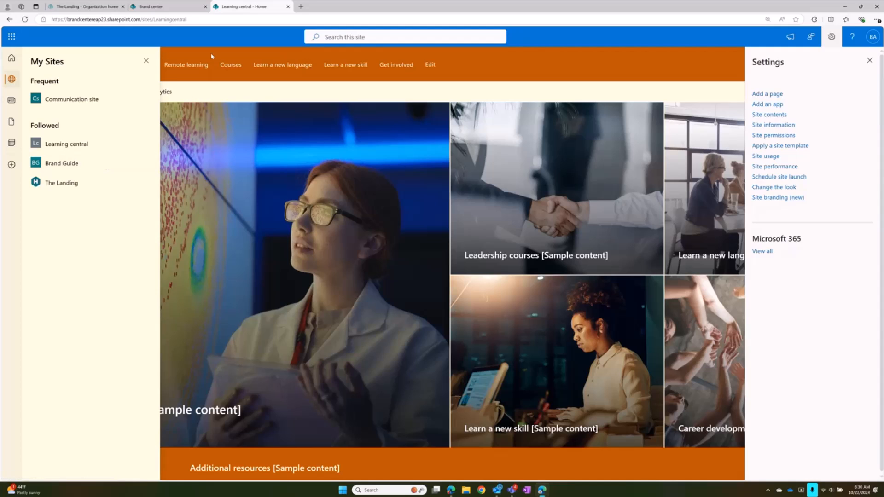